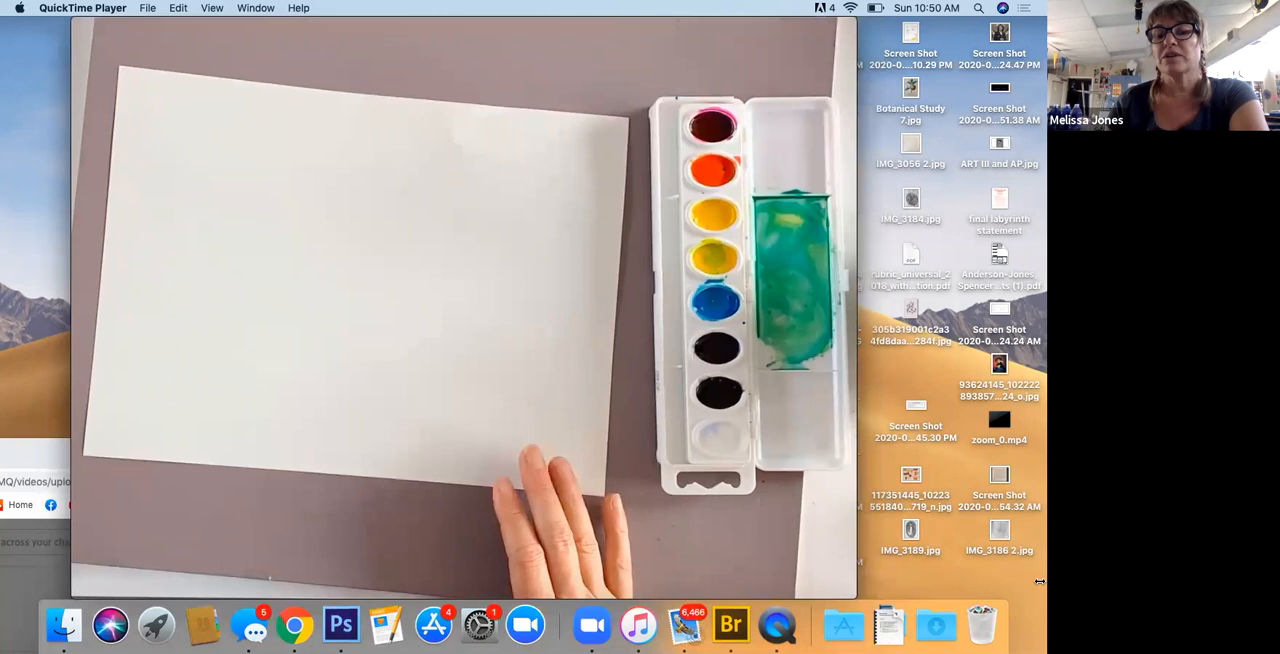
Step: Switch the watercolor tutorial clip to full-screen viewing via Enter Full Screen
left_click(208, 8)
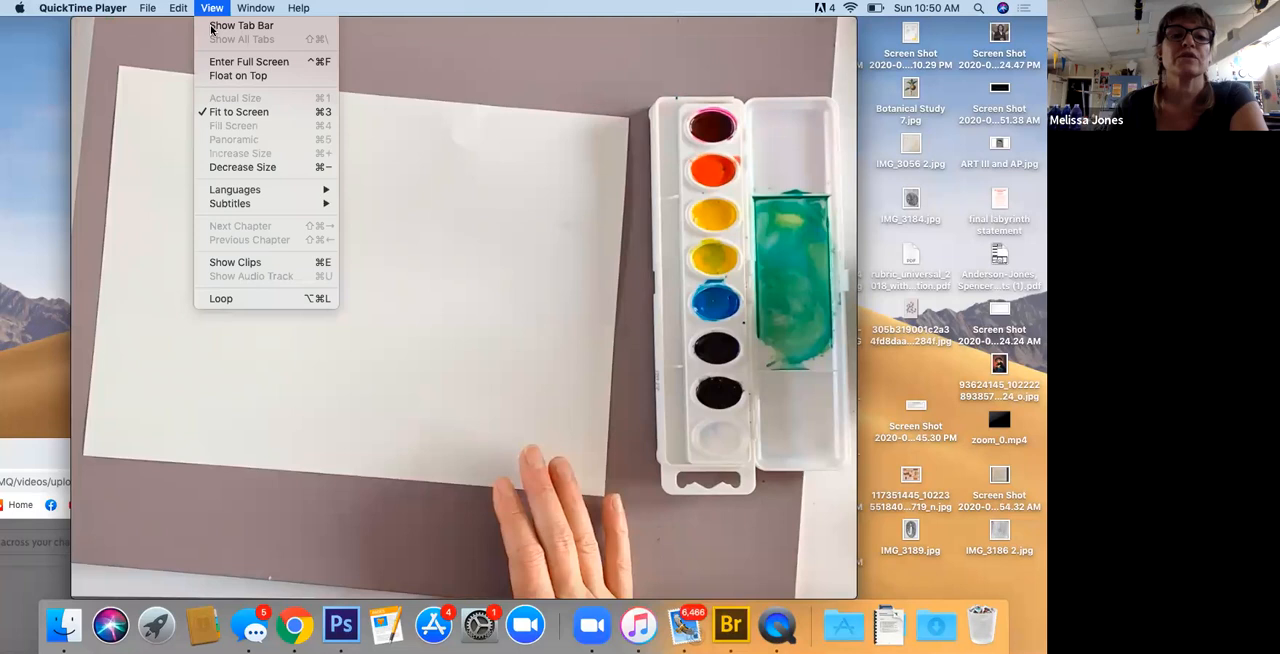
left_click(256, 60)
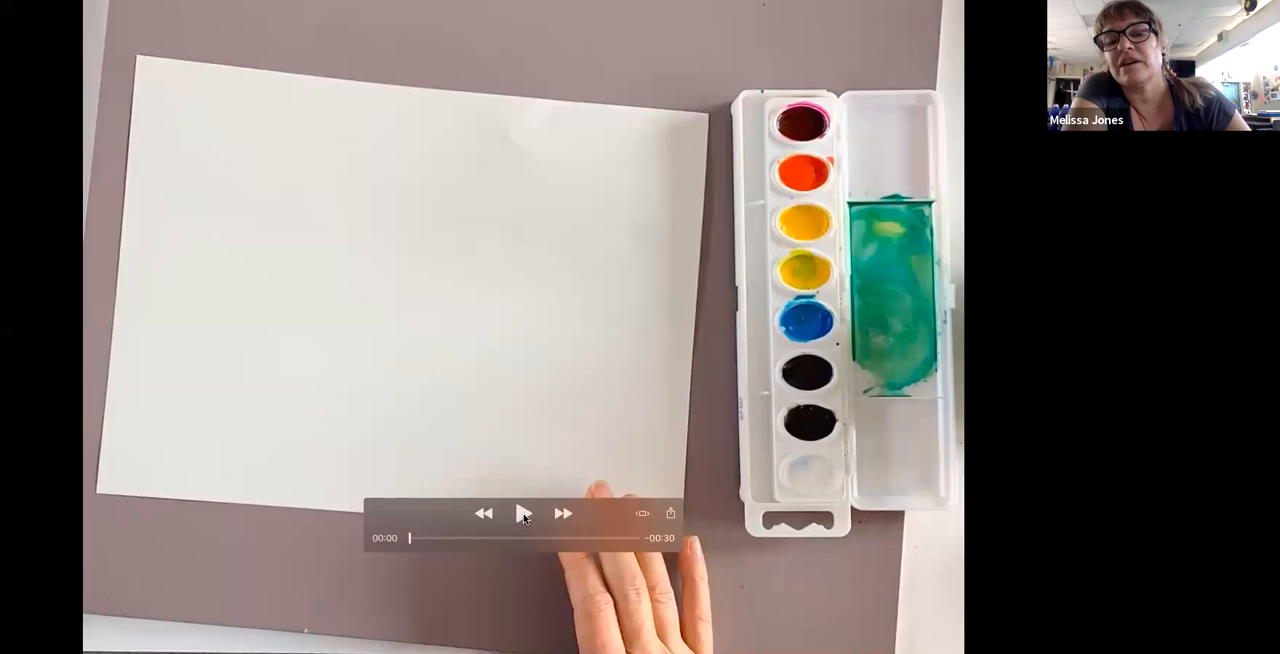
Step: Play the tutorial to about 00:02, where the pencil sketch of tree trunks shows
left_click(524, 512)
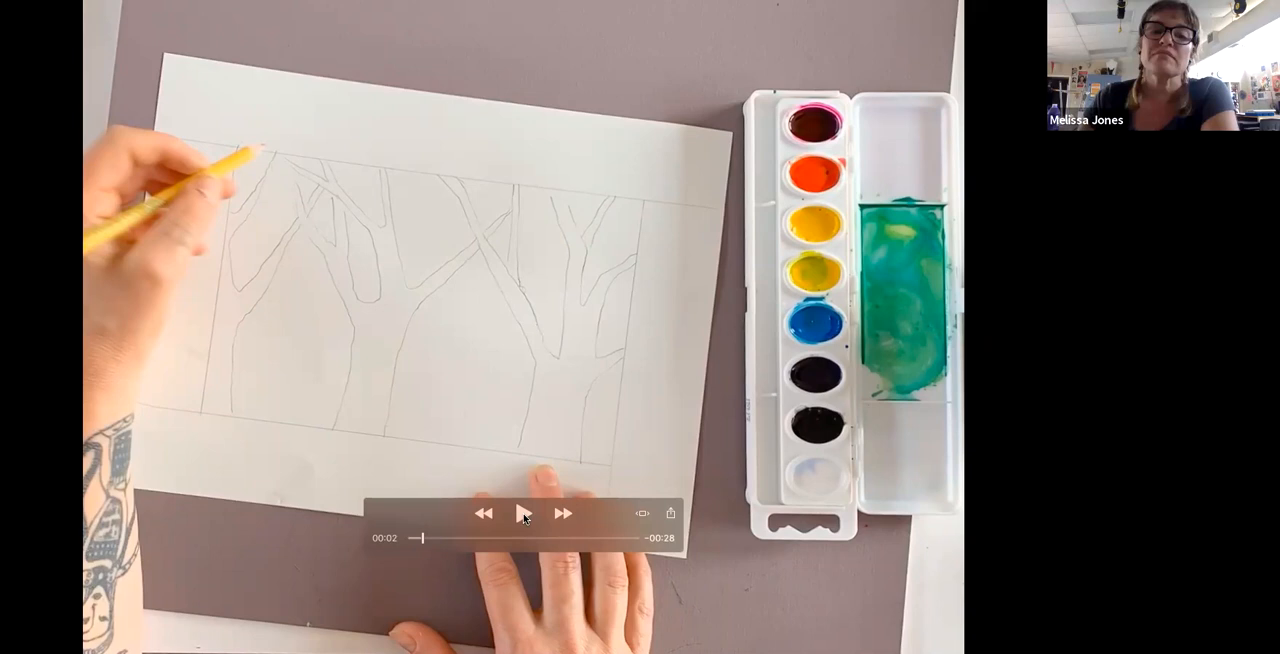
Step: Play on to about 00:10, where green and teal washes fill between the trees, then pause
left_click(522, 512)
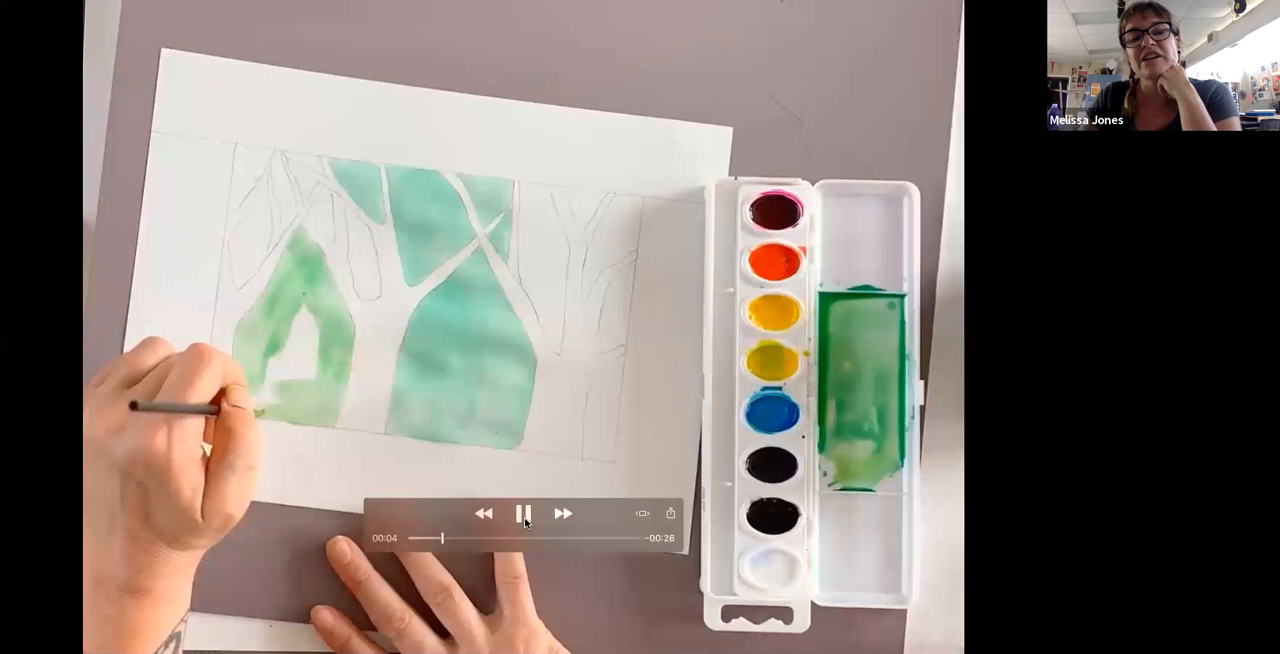
left_click(524, 512)
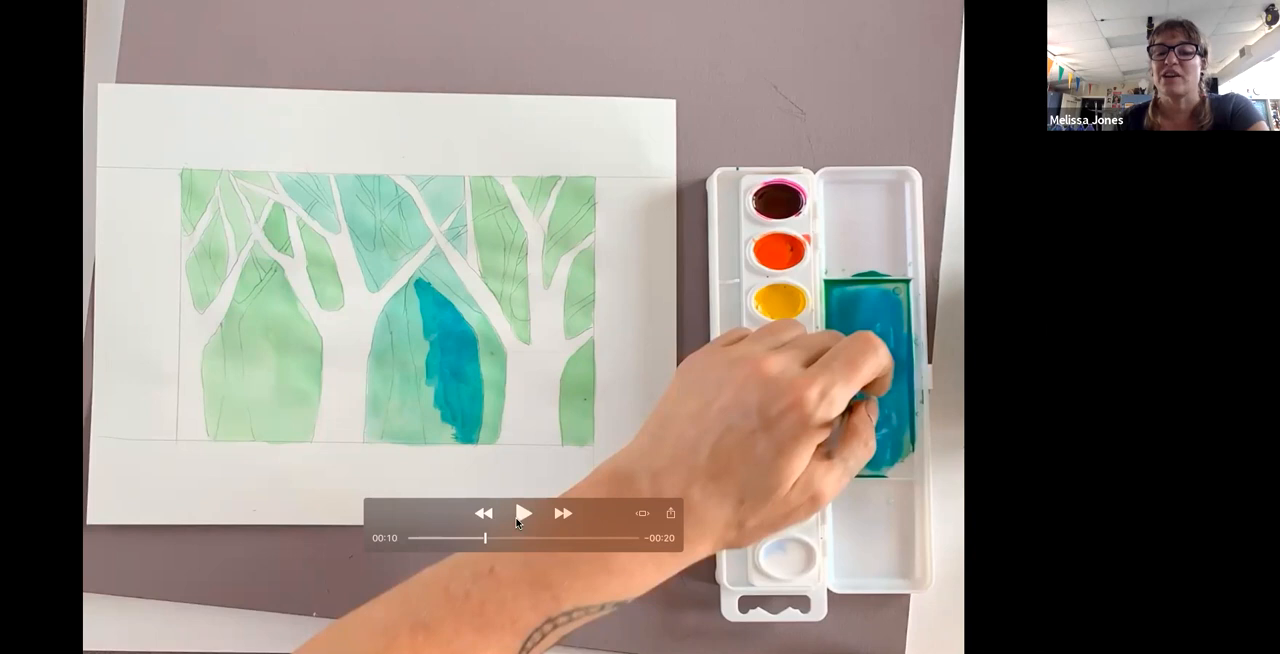
Step: Resume to about 00:21, with deep blue layered over the teal spaces, then pause
left_click(524, 510)
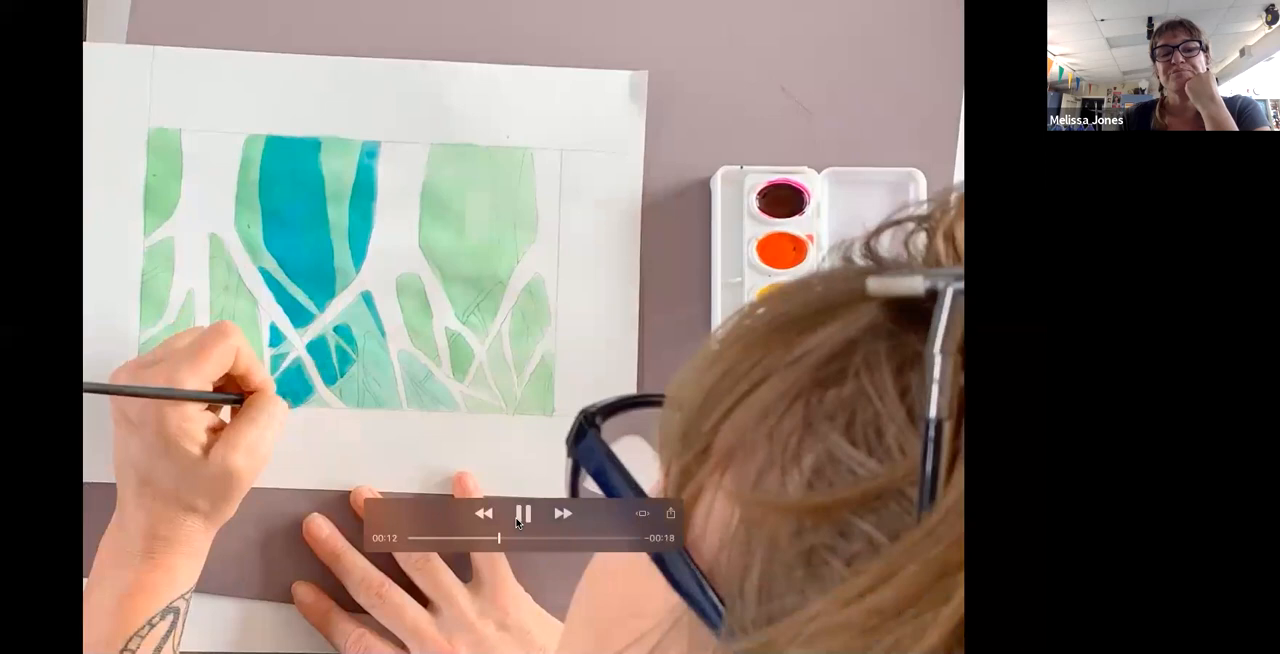
left_click(520, 512)
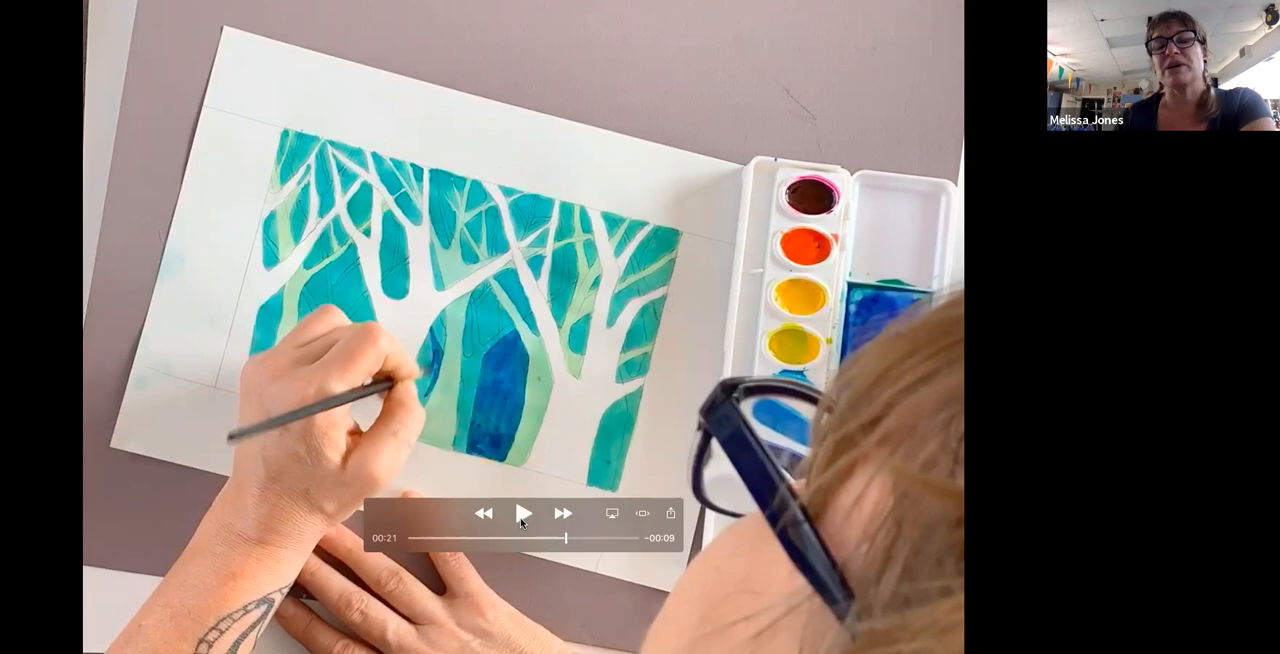
Step: Advance to about 00:23, the close-up of deep blue shapes between branches, then pause
left_click(528, 512)
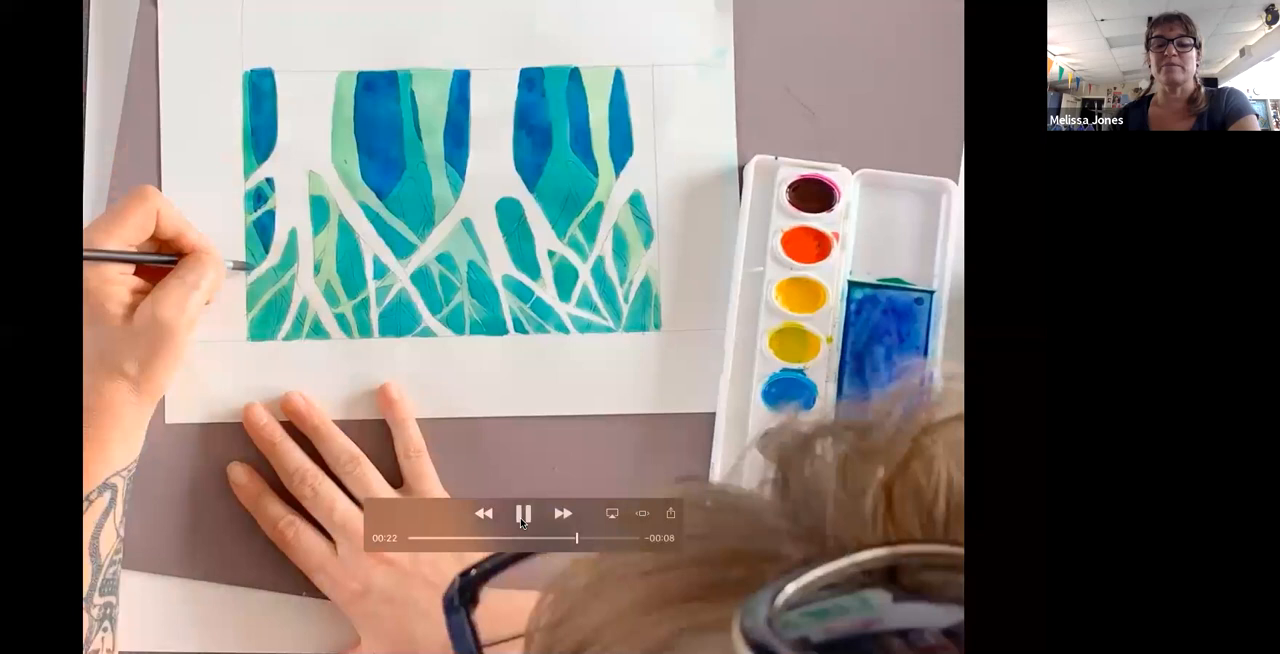
left_click(526, 510)
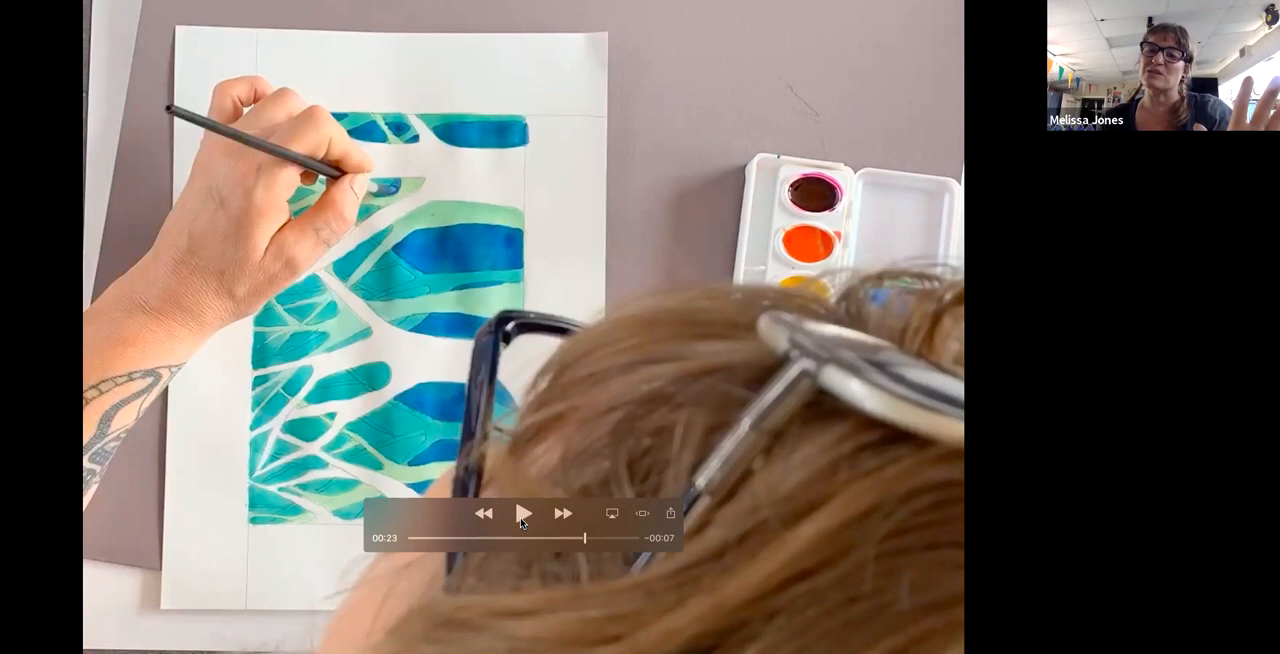